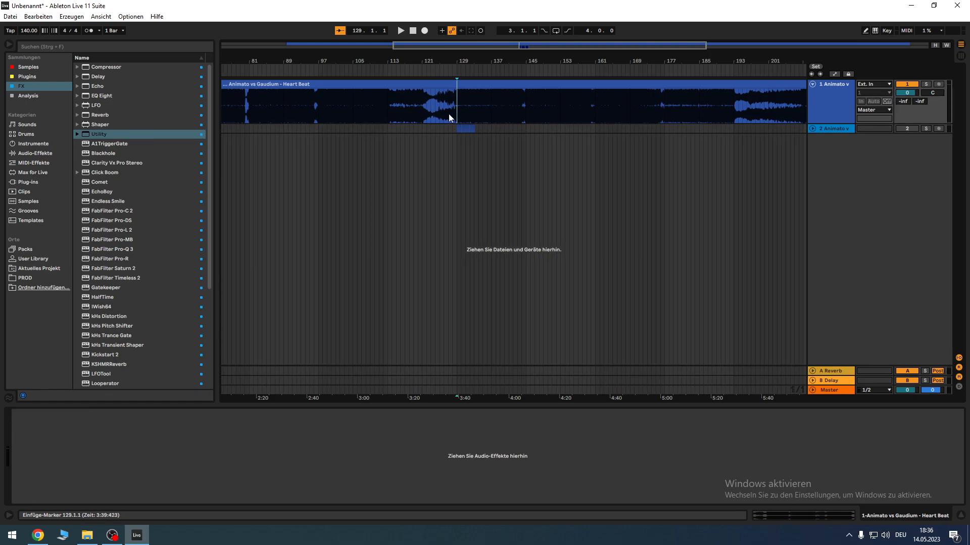
# - Duplicate bars 129–133 onto track 2 and add a Utility effect there
pyautogui.click(400, 30)
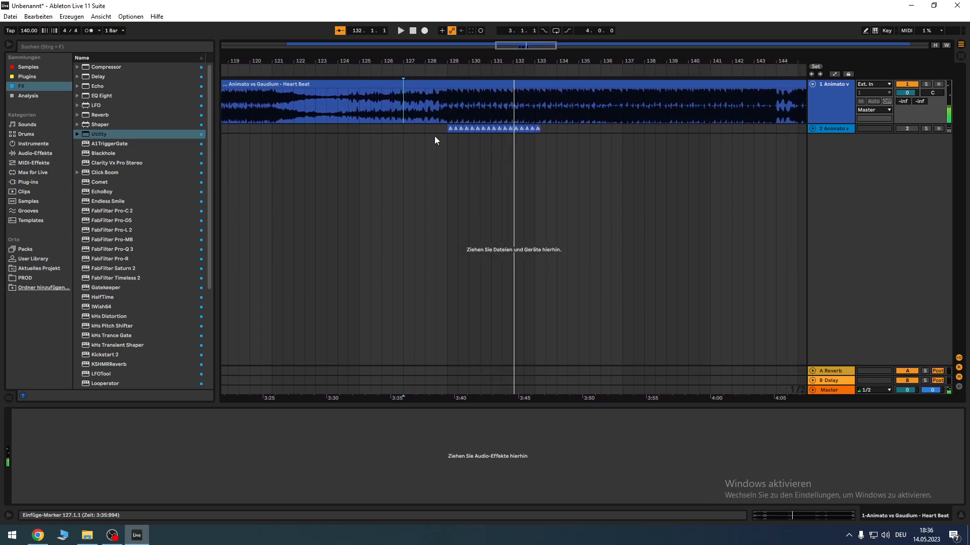
pyautogui.moveTo(523, 124)
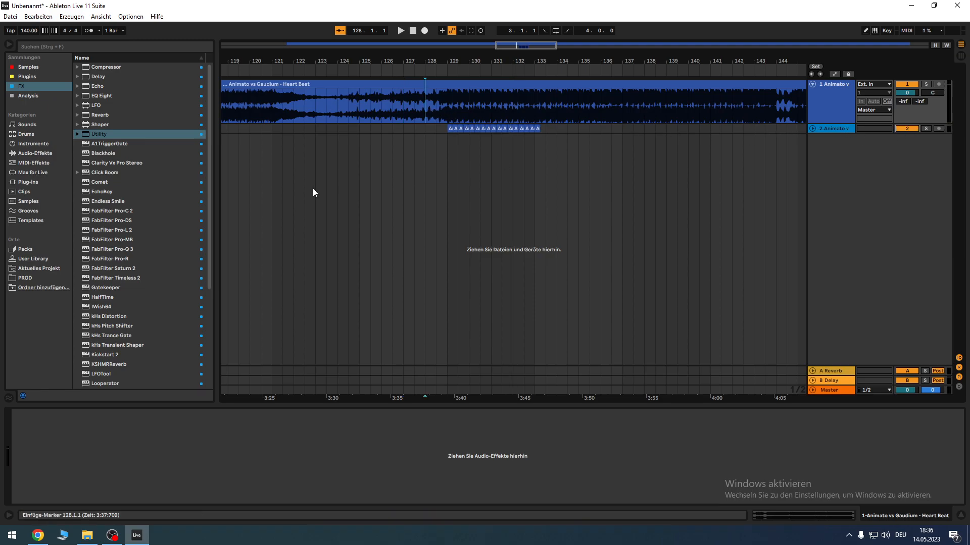
pyautogui.click(399, 30)
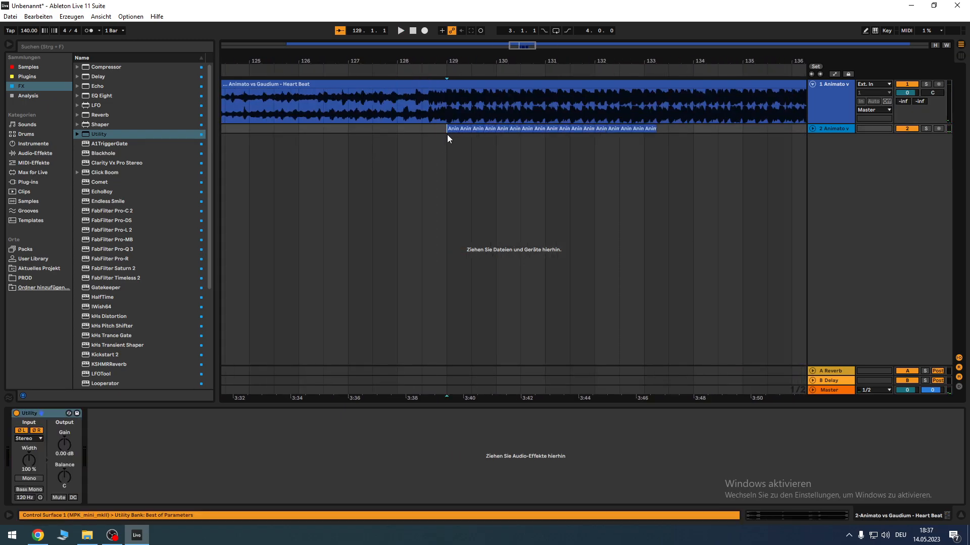
# - Delete track 2 and split the song clip at bar 179 with Ctrl+E
pyautogui.click(400, 30)
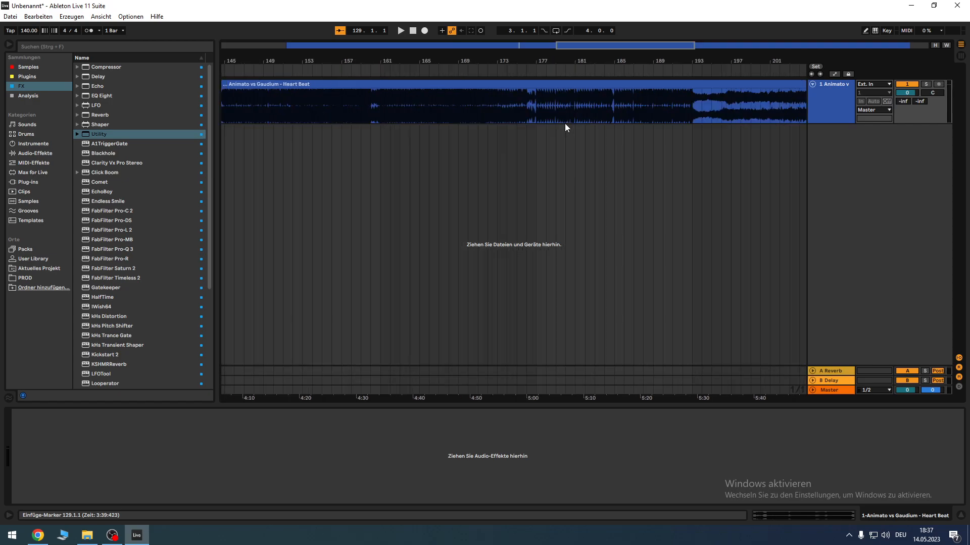
pyautogui.moveTo(546, 129)
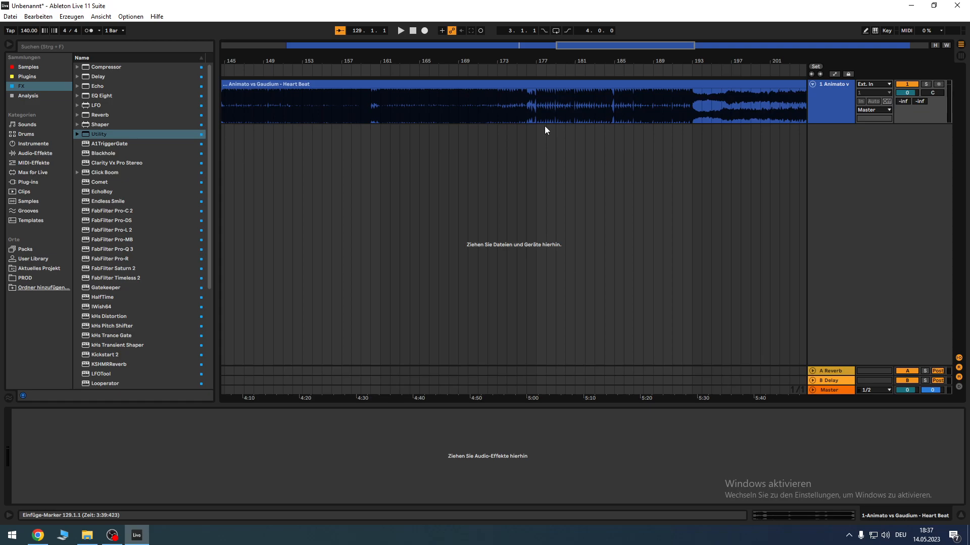
pyautogui.click(535, 96)
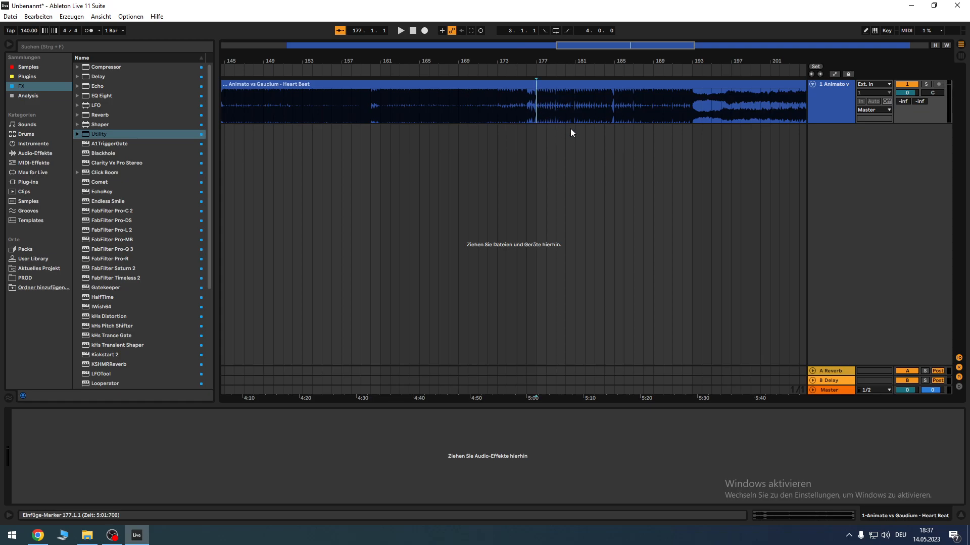
pyautogui.click(399, 31)
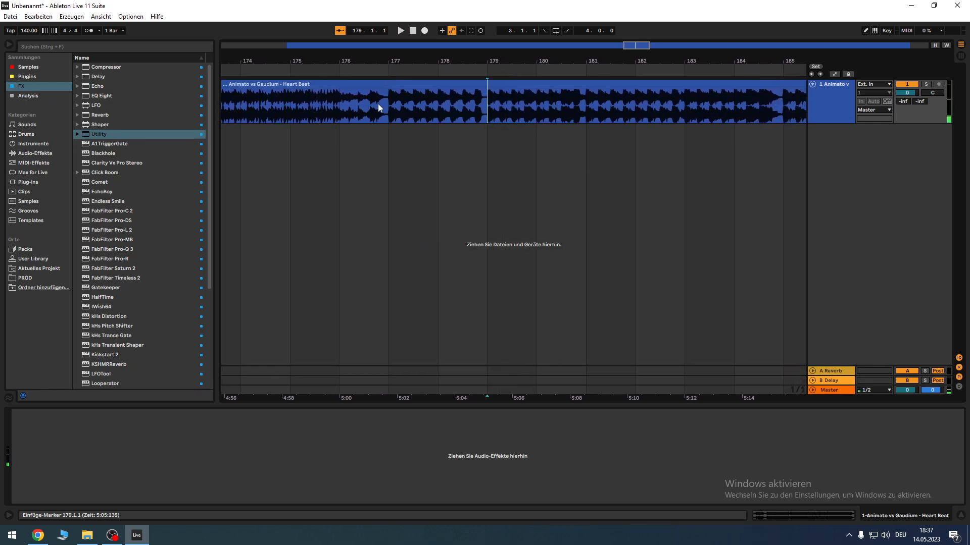
pyautogui.click(400, 30)
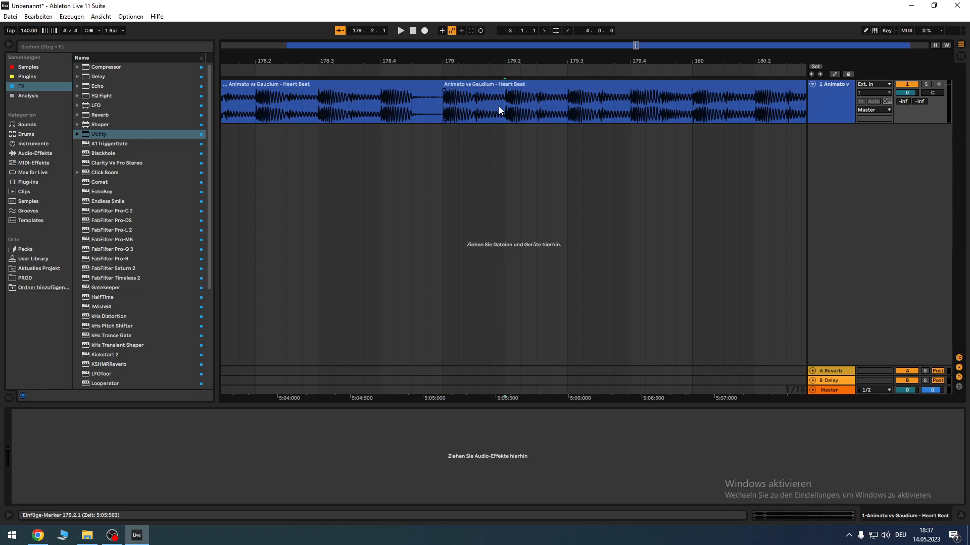
# - Copy bars 129–133 of the song clip and paste them onto a new audio track 2
pyautogui.rightClick(832, 83)
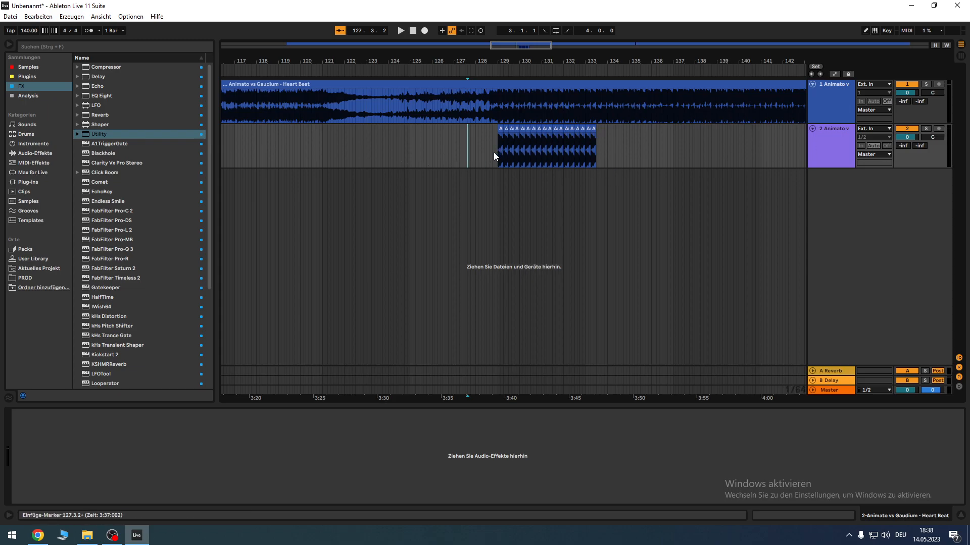
# - Add Utility to track 2's copied clip and enable the ØL and ØR phase-invert buttons
pyautogui.click(399, 30)
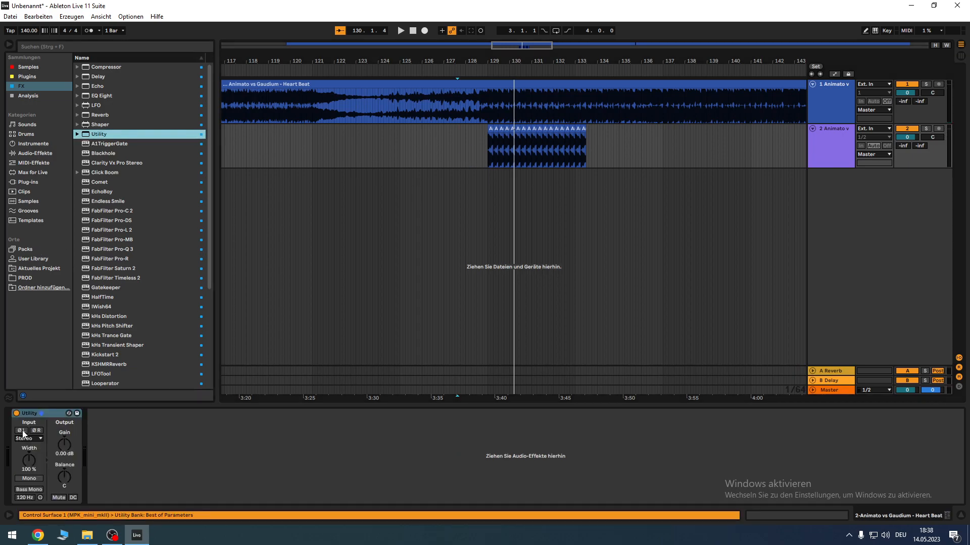
pyautogui.click(22, 430)
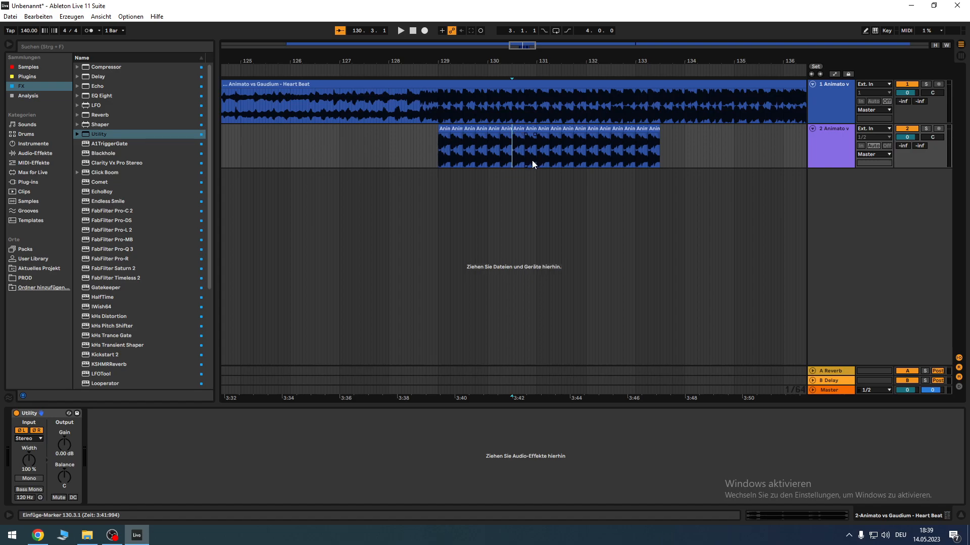
# - Select the inverted clip and set the arrangement's Fixed Grid to Off
pyautogui.click(400, 30)
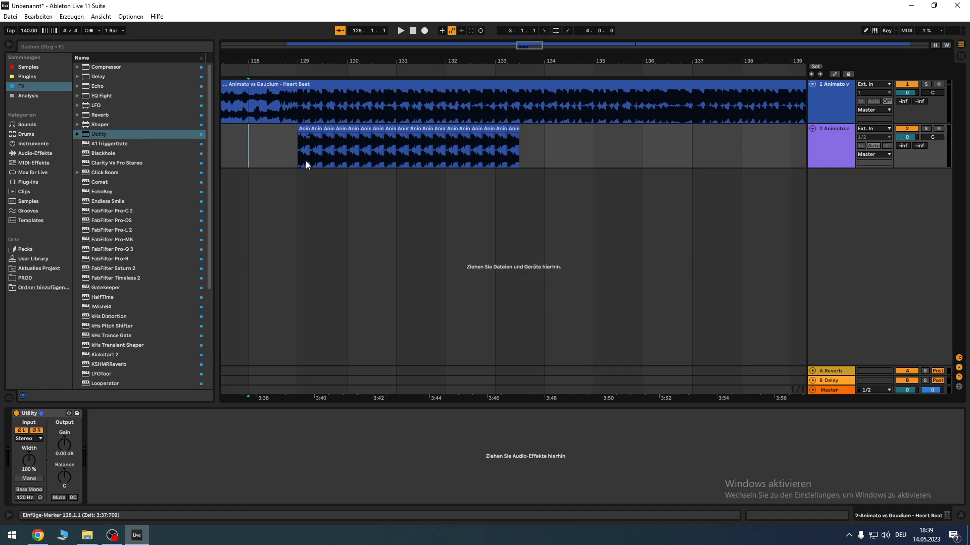
pyautogui.click(400, 31)
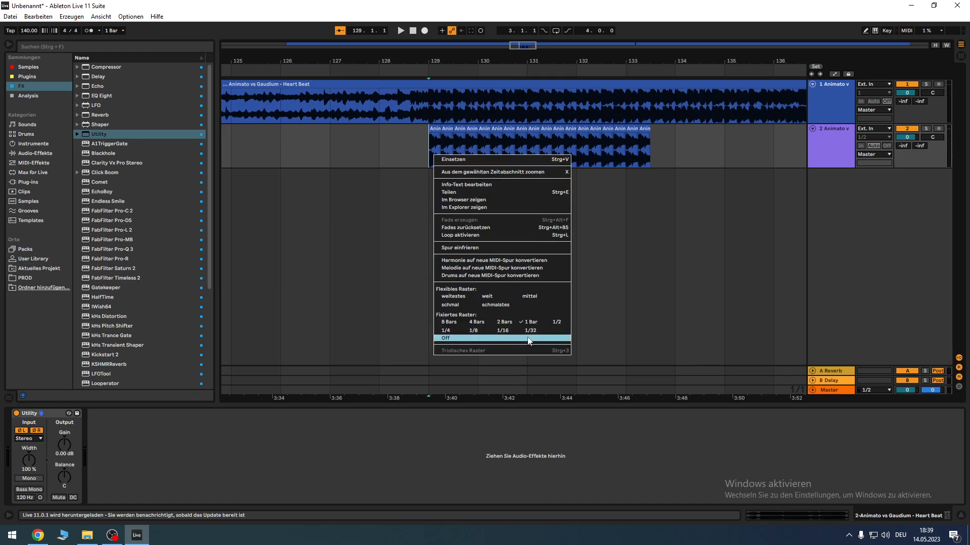
pyautogui.click(445, 338)
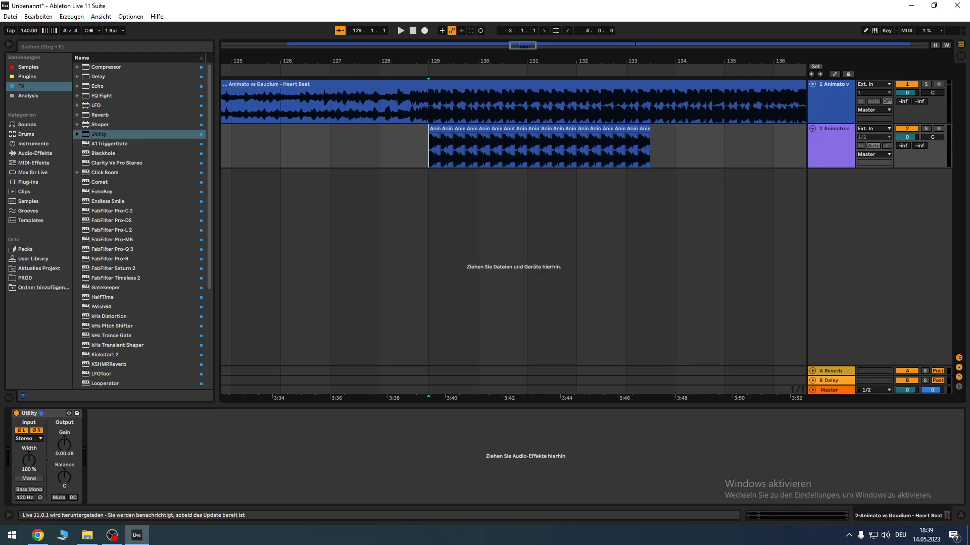